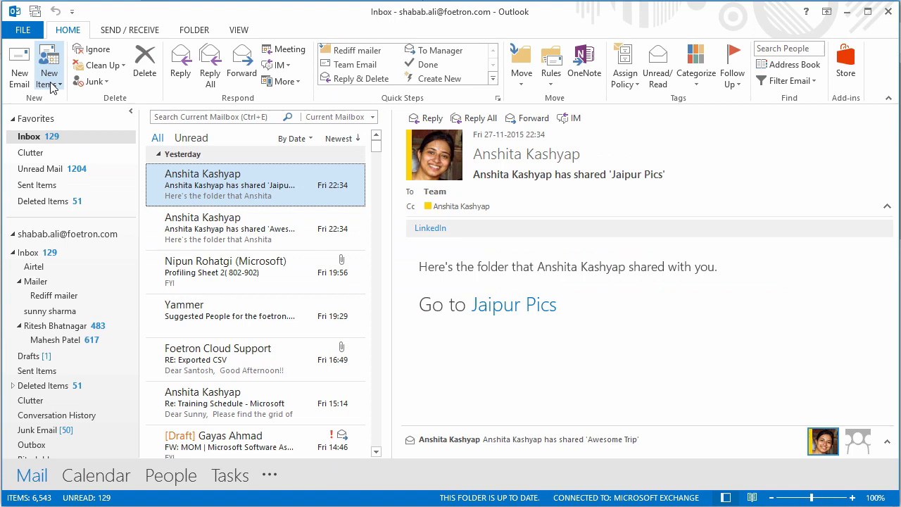
{"action": "mouse_move", "coordinate": [48, 67]}
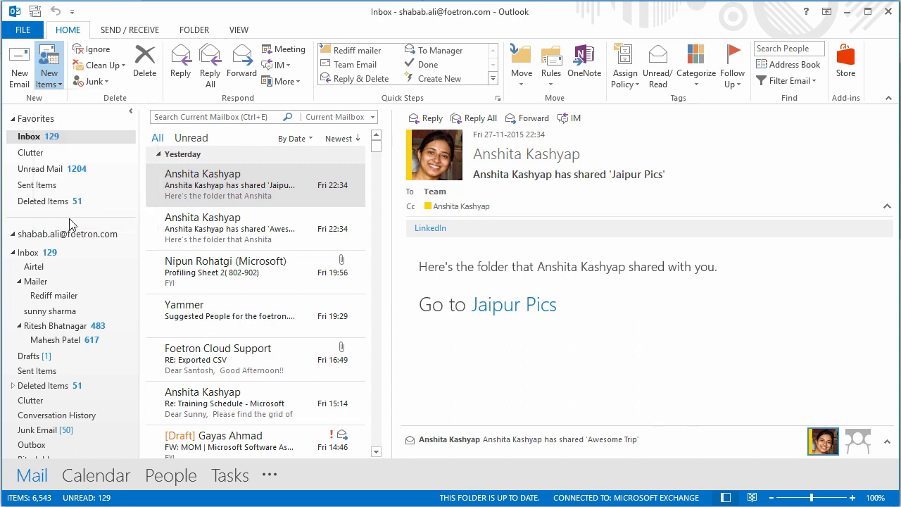
Start a new blank meeting request via New Items > Meeting
{"action": "left_click", "coordinate": [255, 184]}
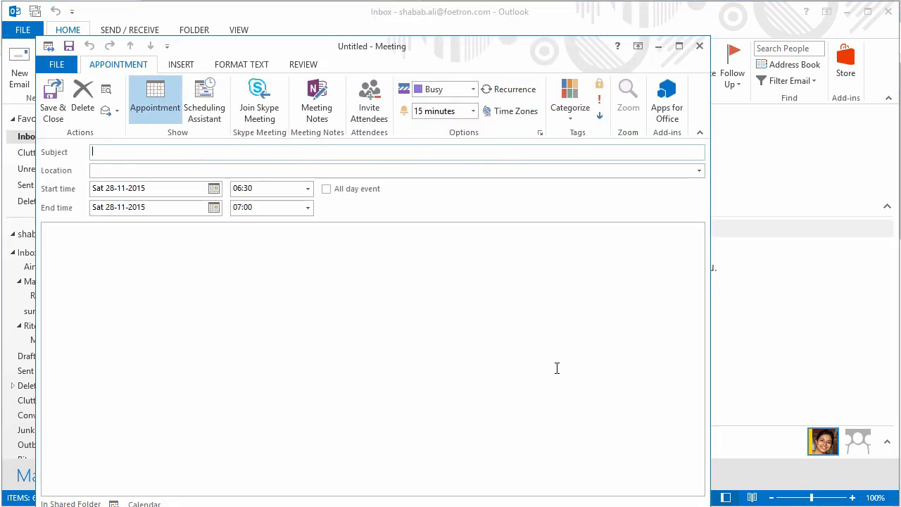
Make it a Skype meeting so the join link, logo and note 'hello please join meeting' fill the body
{"action": "left_click", "coordinate": [369, 99]}
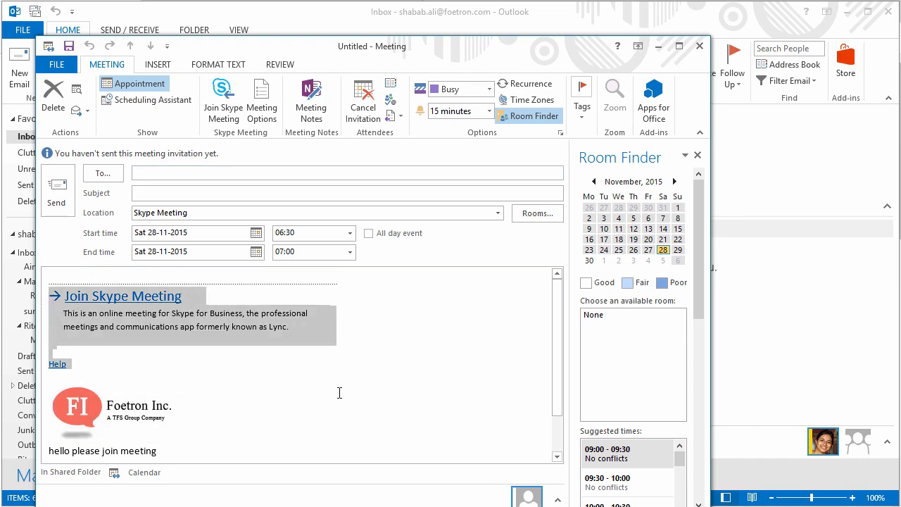
{"action": "scroll", "scroll_direction": "down", "scroll_amount": 3}
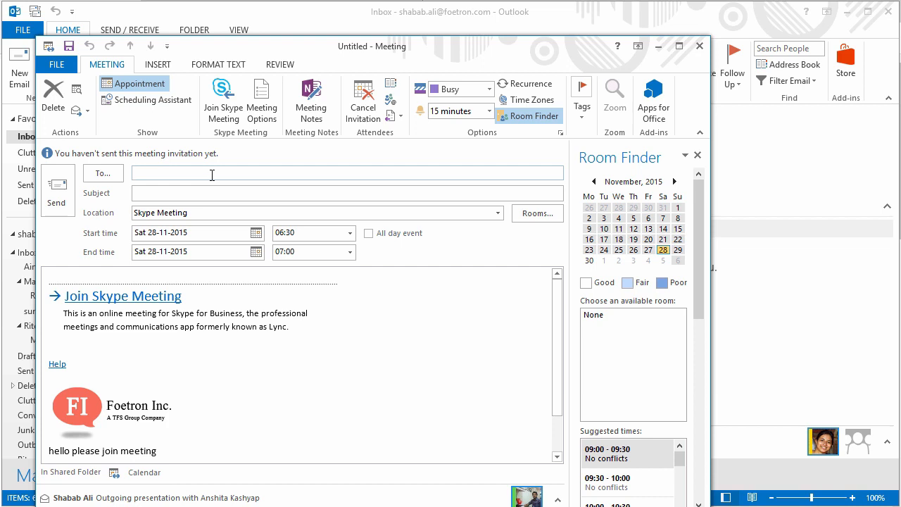
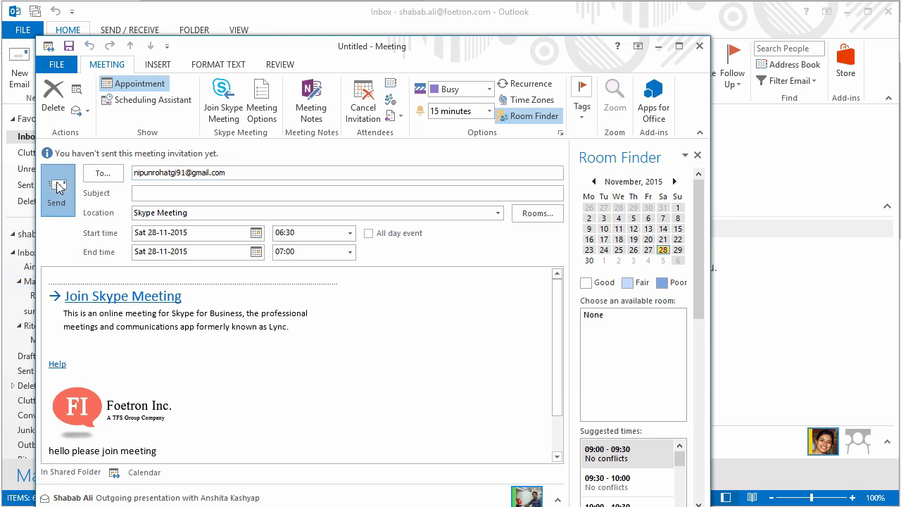
Address the invitation to the external Gmail address and send it, raising the empty-subject warning
{"action": "left_click", "coordinate": [56, 192]}
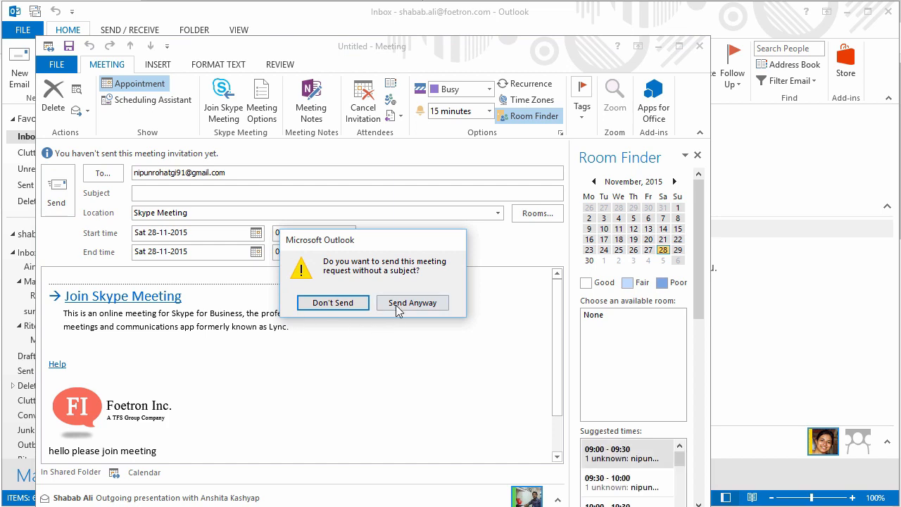